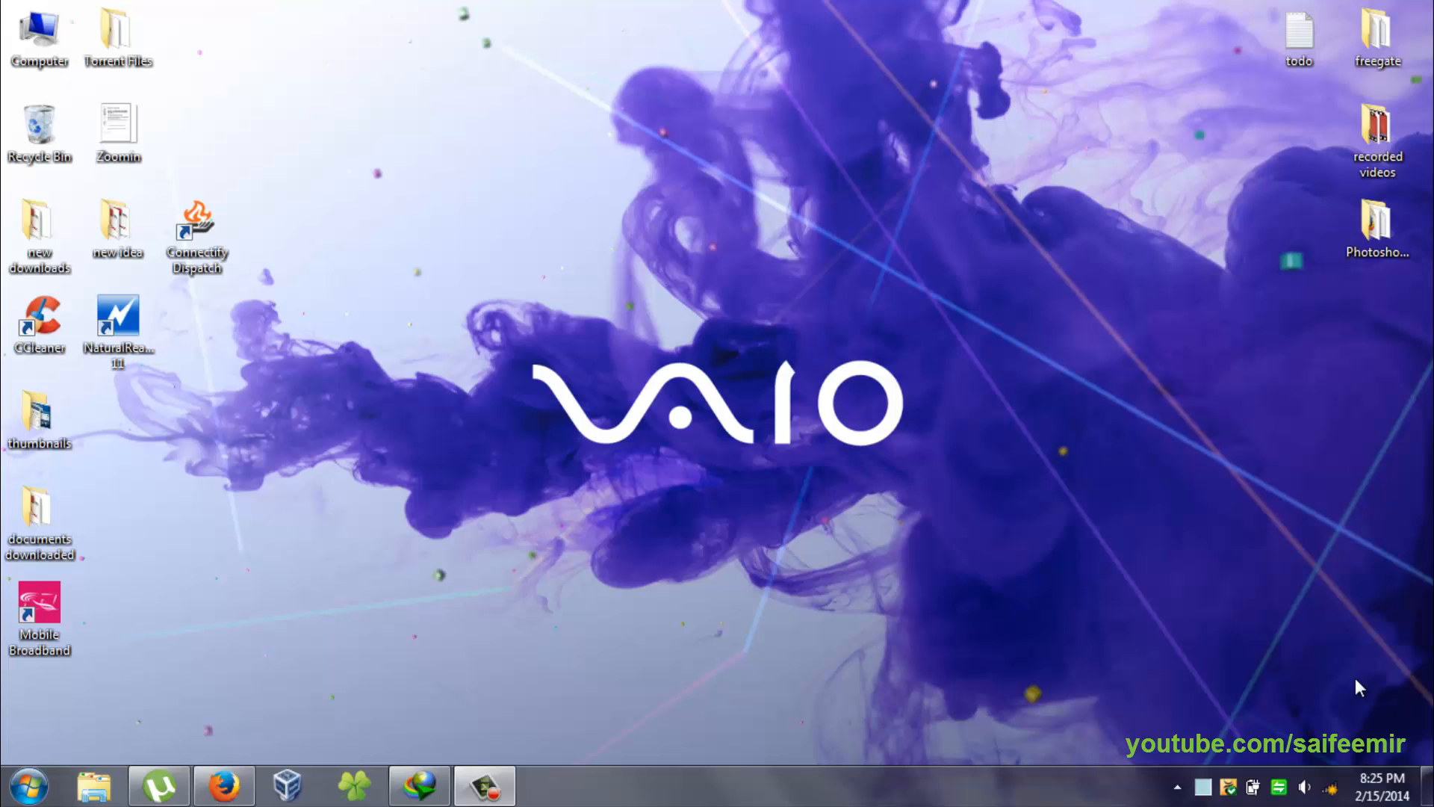
Step: Launch Connectify Dispatch from the desktop, start Dispatch, and dismiss the Dispatch Started notification
click(195, 229)
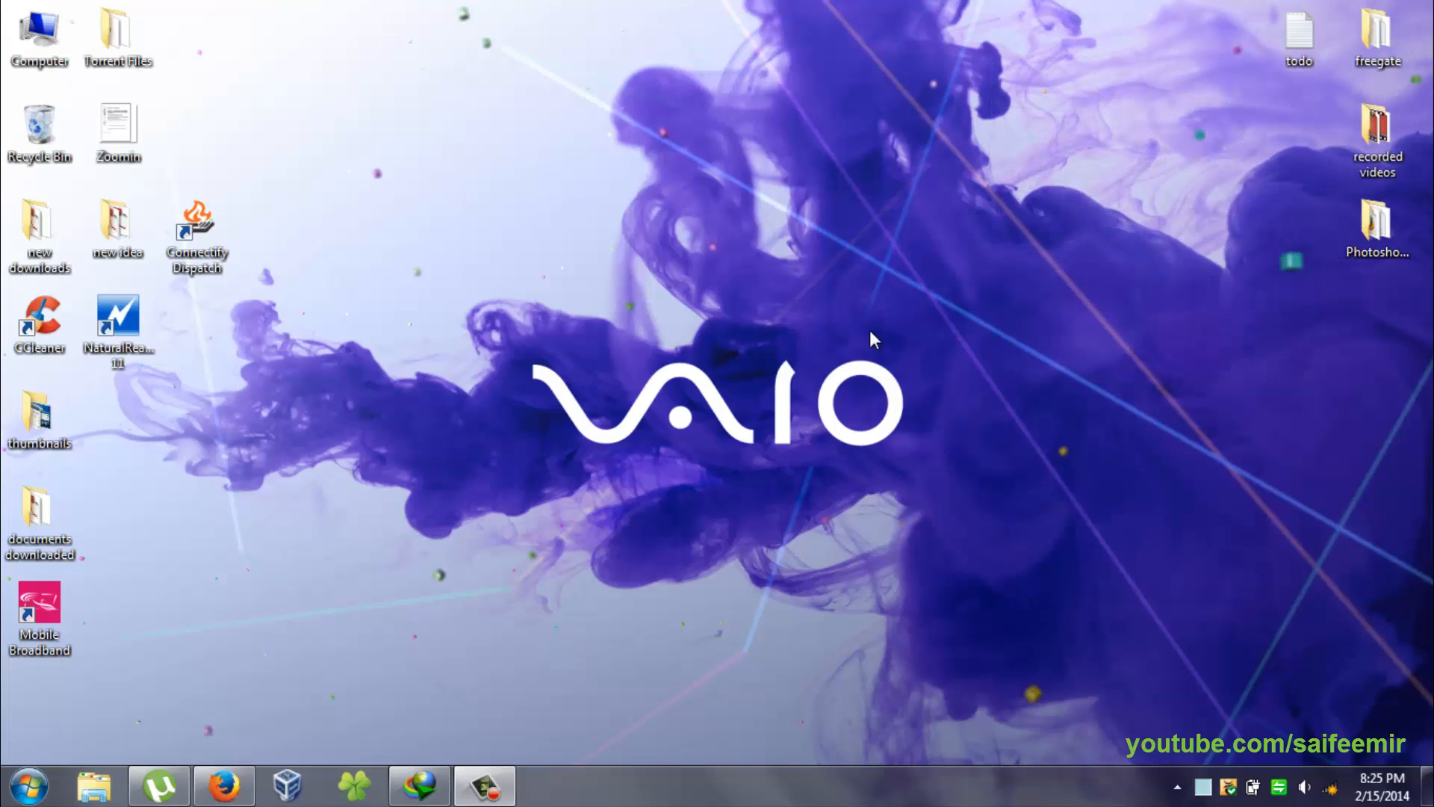
click(195, 233)
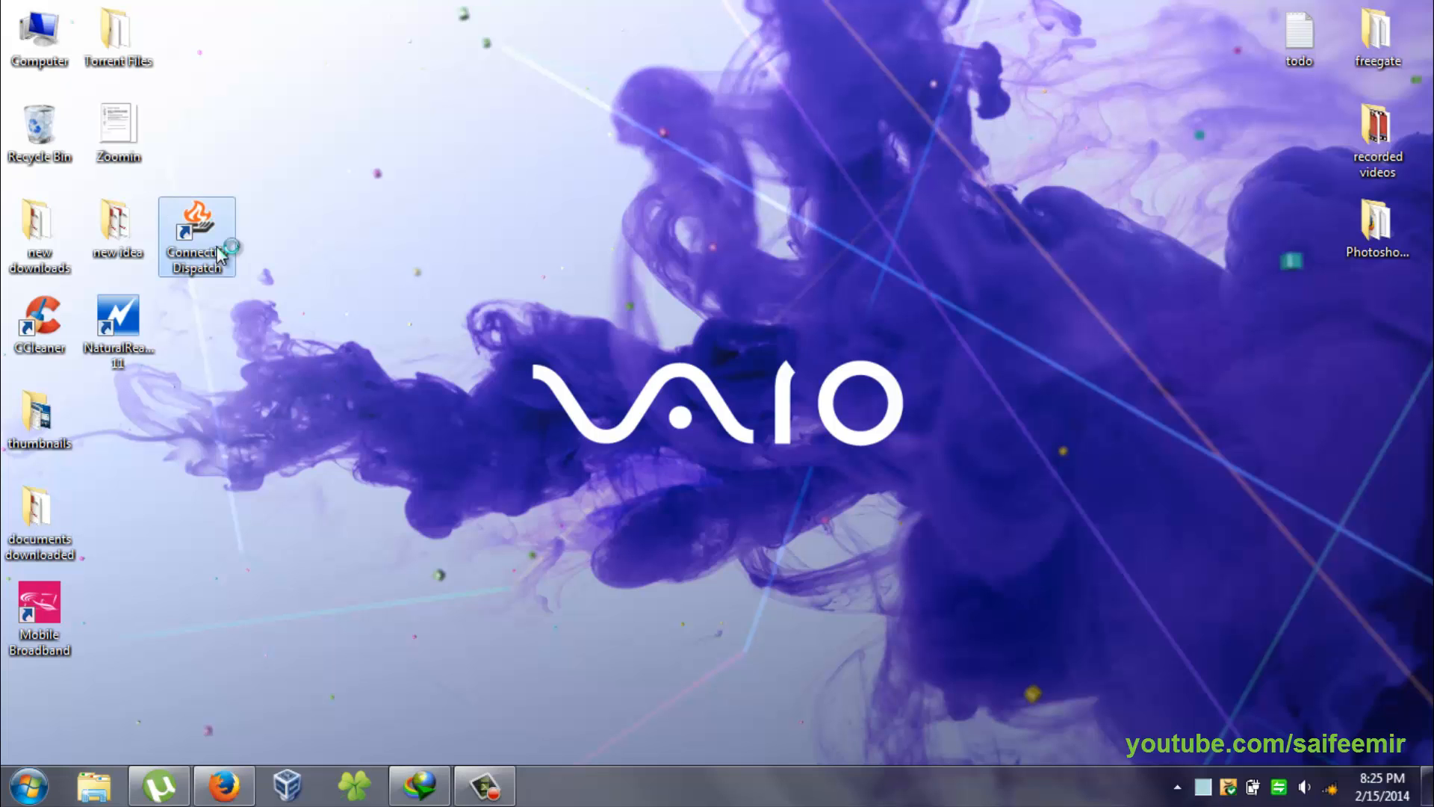
double_click(195, 233)
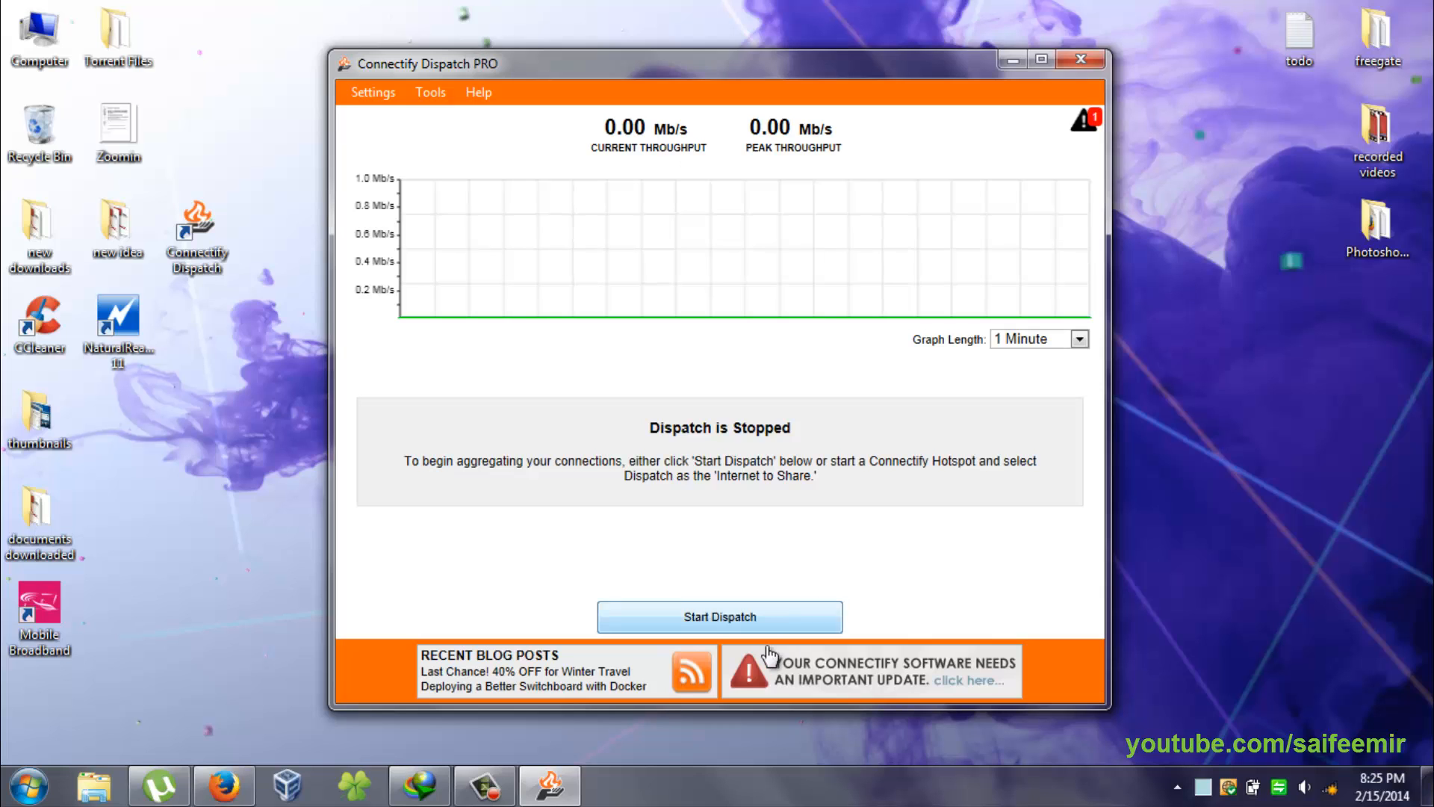
click(718, 616)
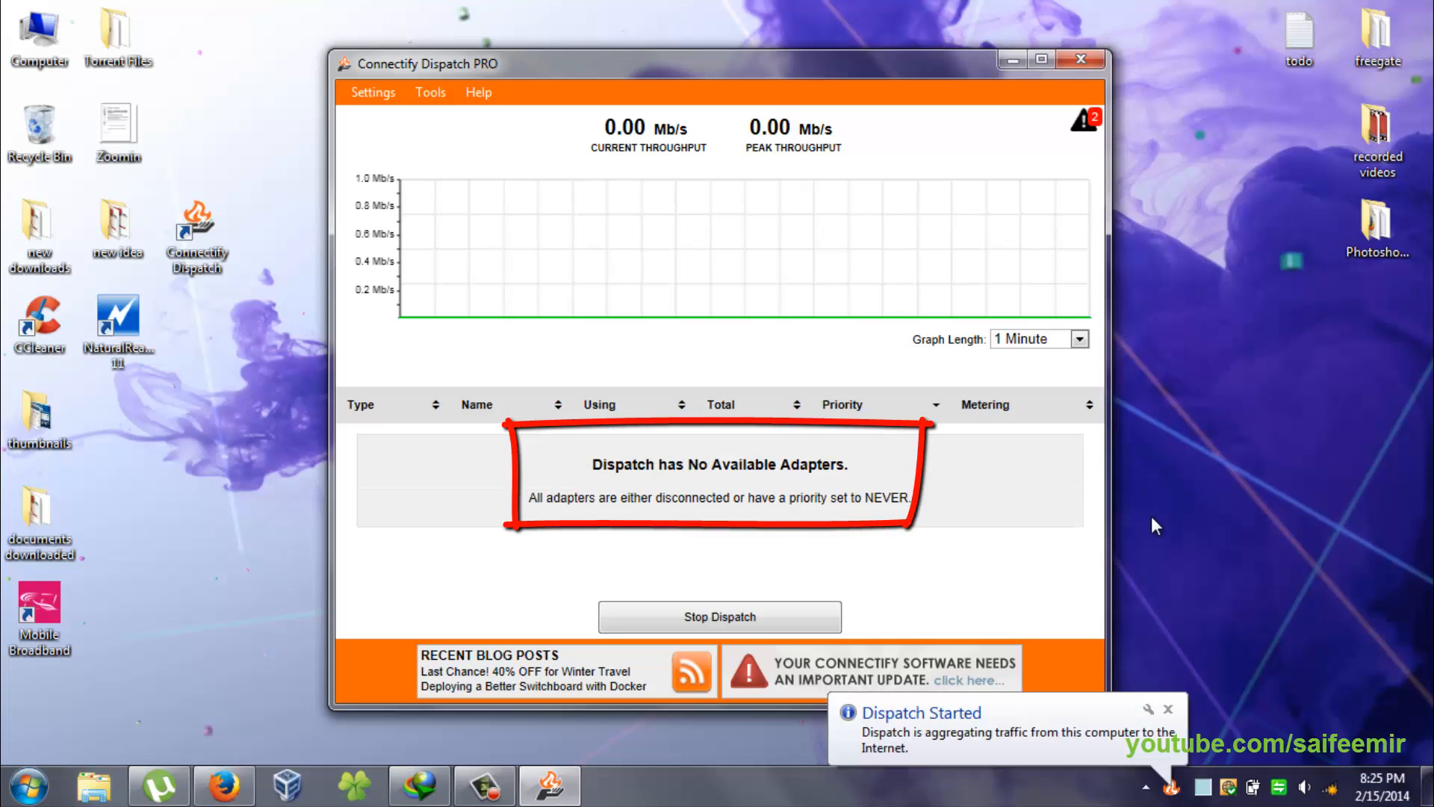
mouse_move(1182, 706)
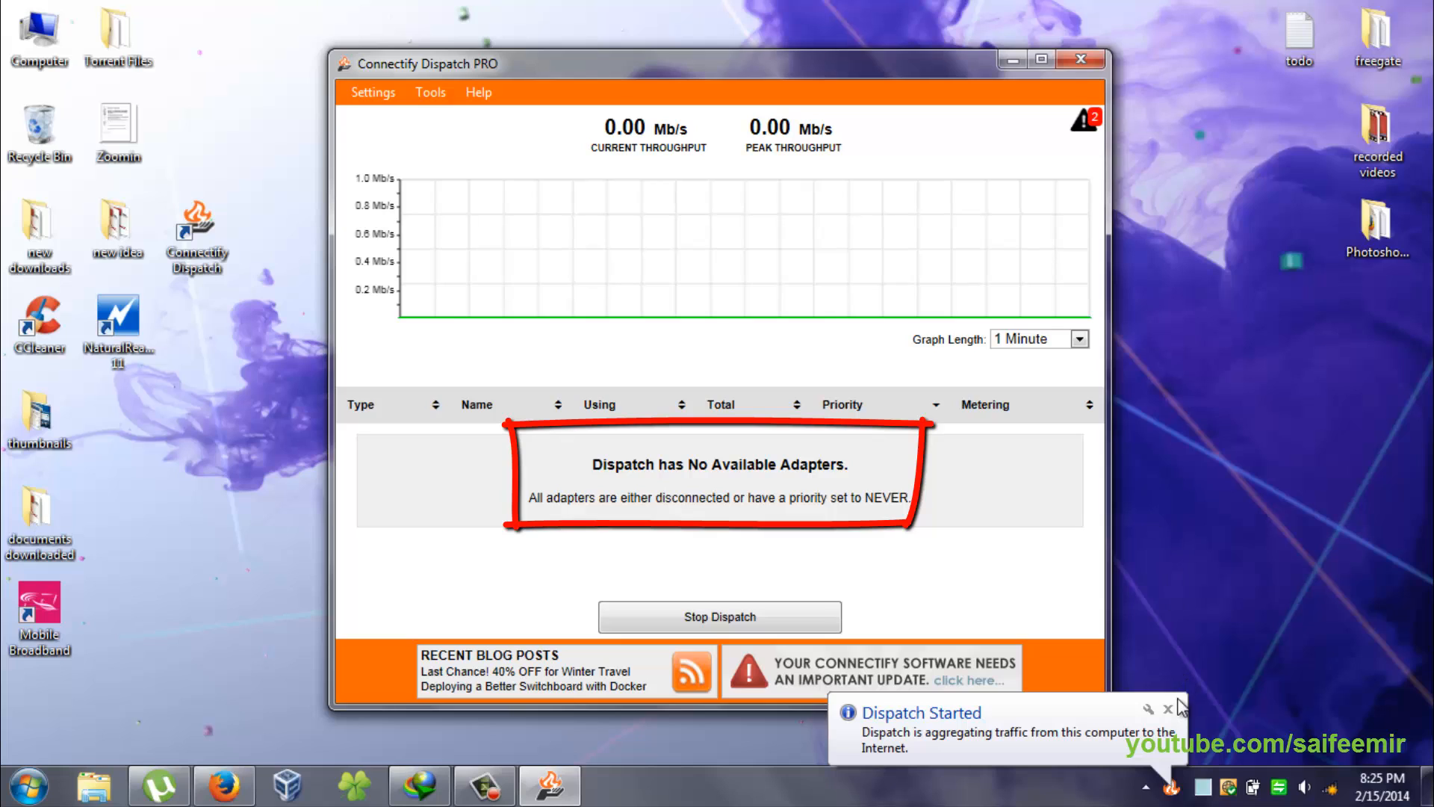
click(1168, 708)
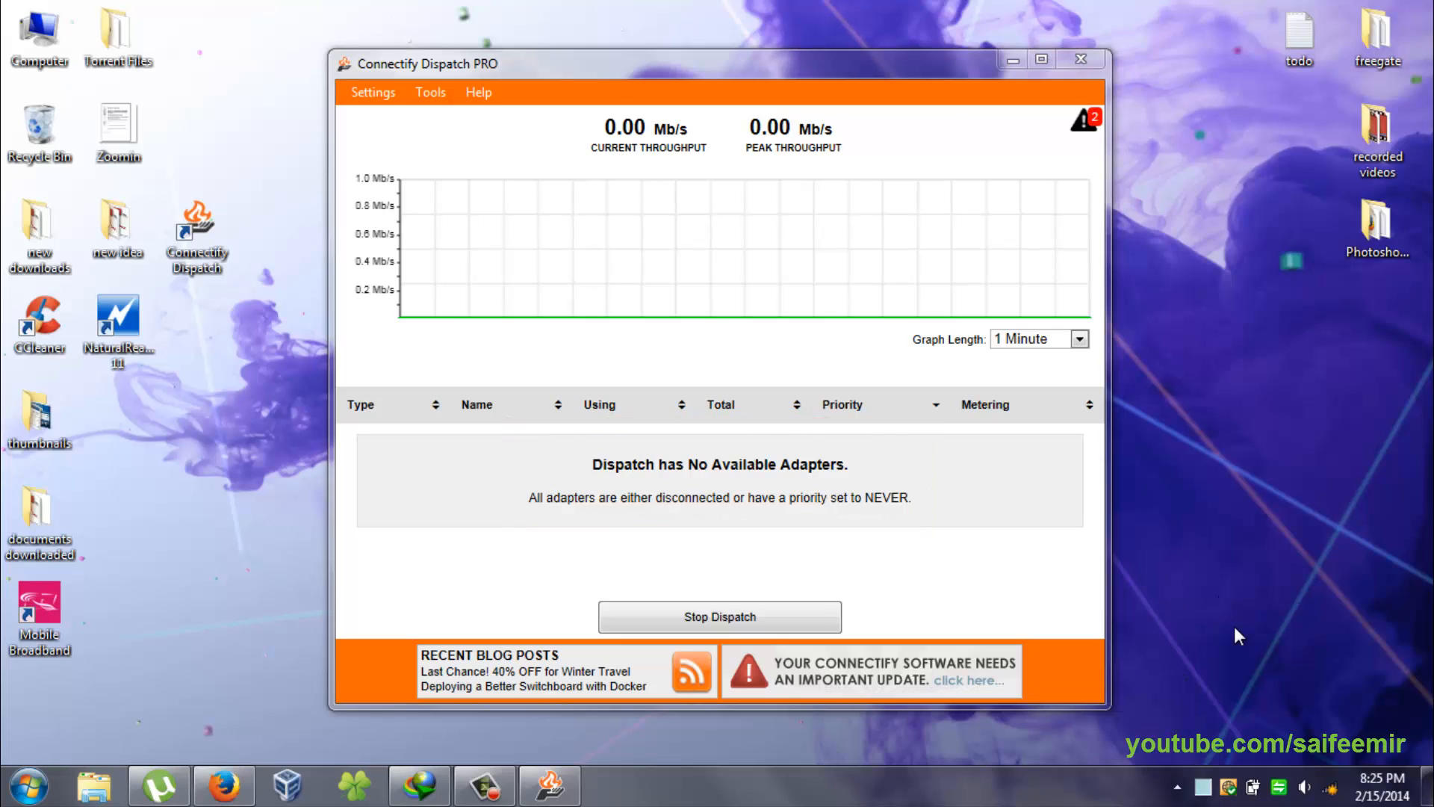
Step: Connect the HUAWEI Mobile Connect modem so Dispatch shows 0.13 Mb/s throughput
click(1328, 787)
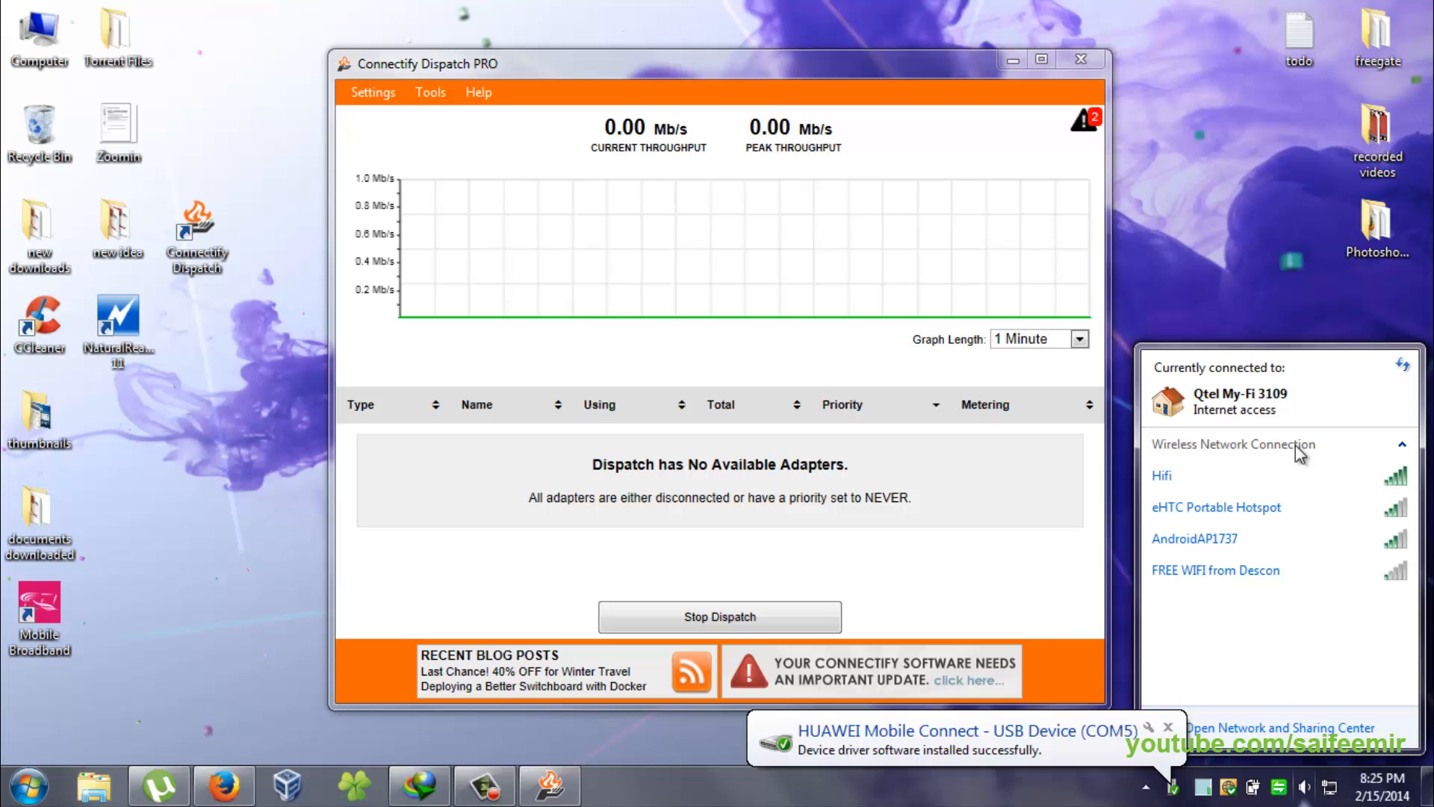
click(1265, 320)
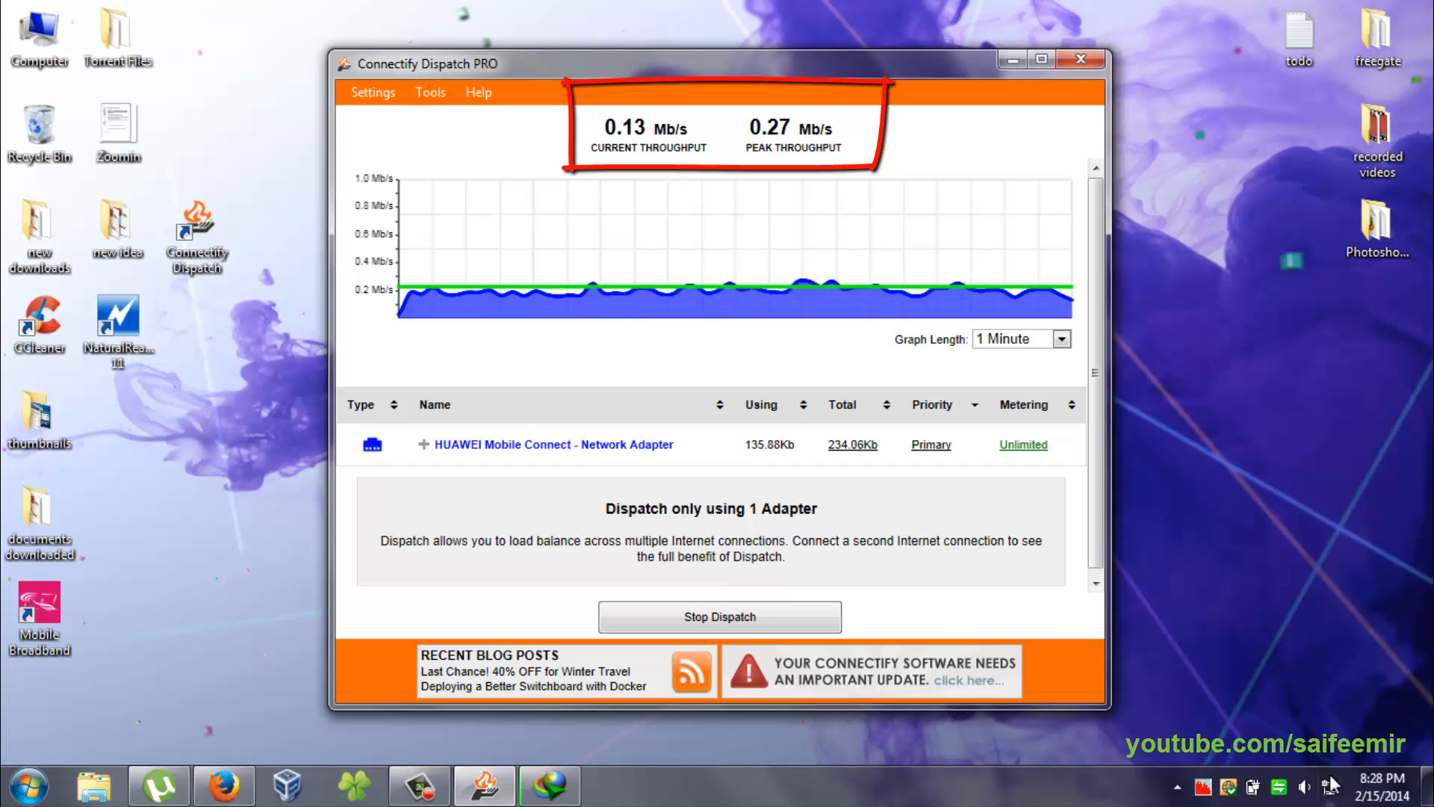
Step: Disconnect the HUAWEI modem, leaving Dispatch at 0.00 Mb/s with no adapters
click(1305, 785)
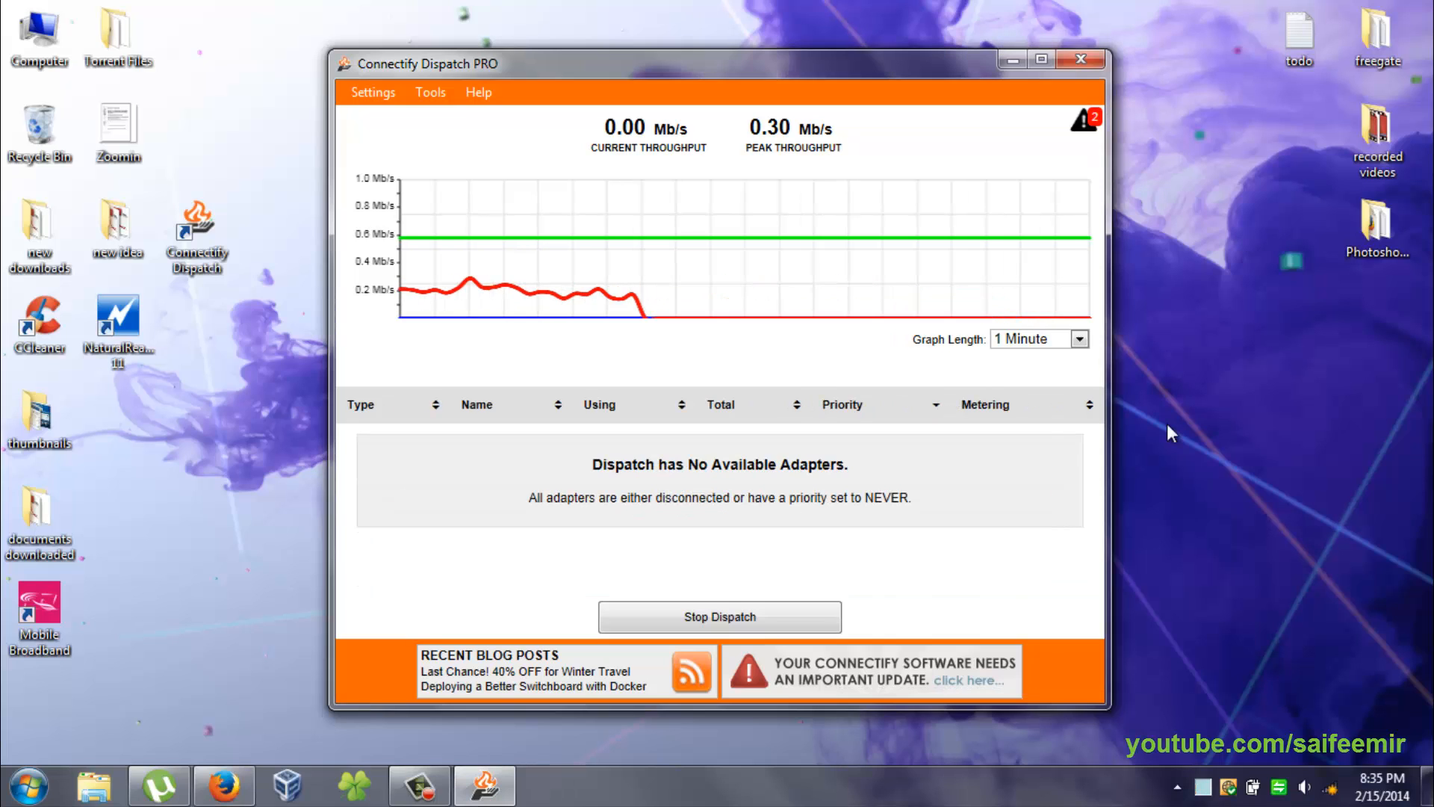
mouse_move(1321, 733)
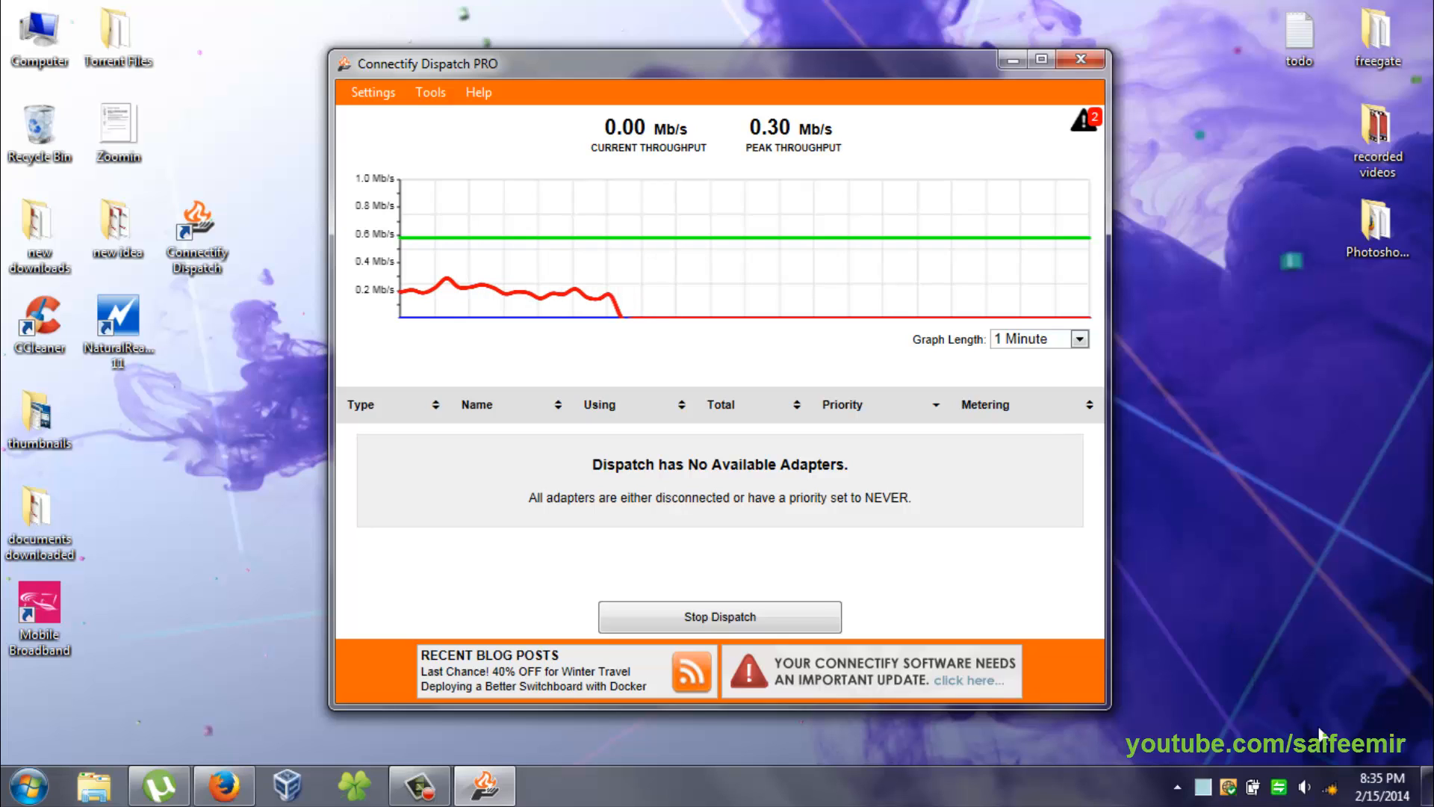
Step: Connect to the SM wireless network as a second connection alongside the HUAWEI adapter
click(1335, 786)
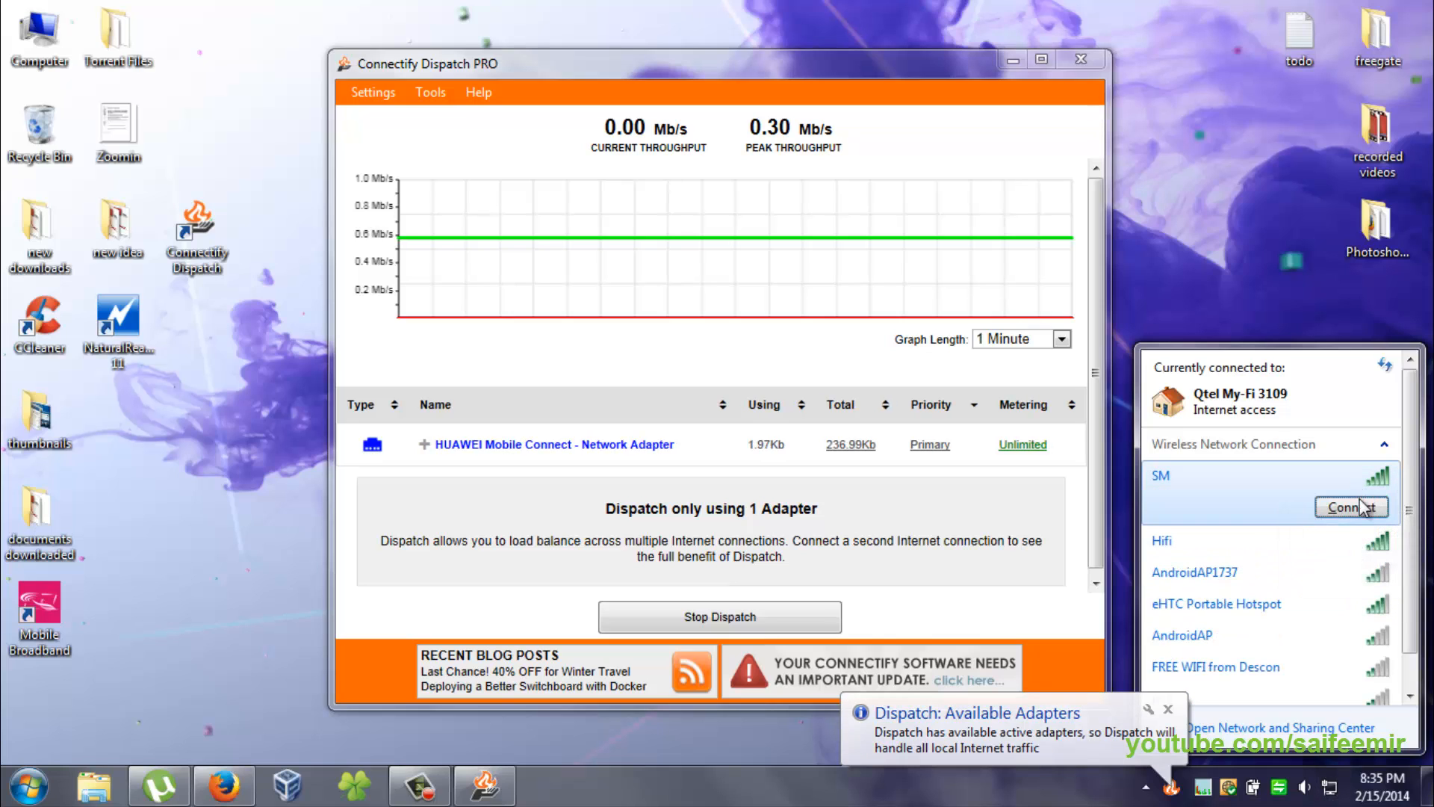
click(1352, 506)
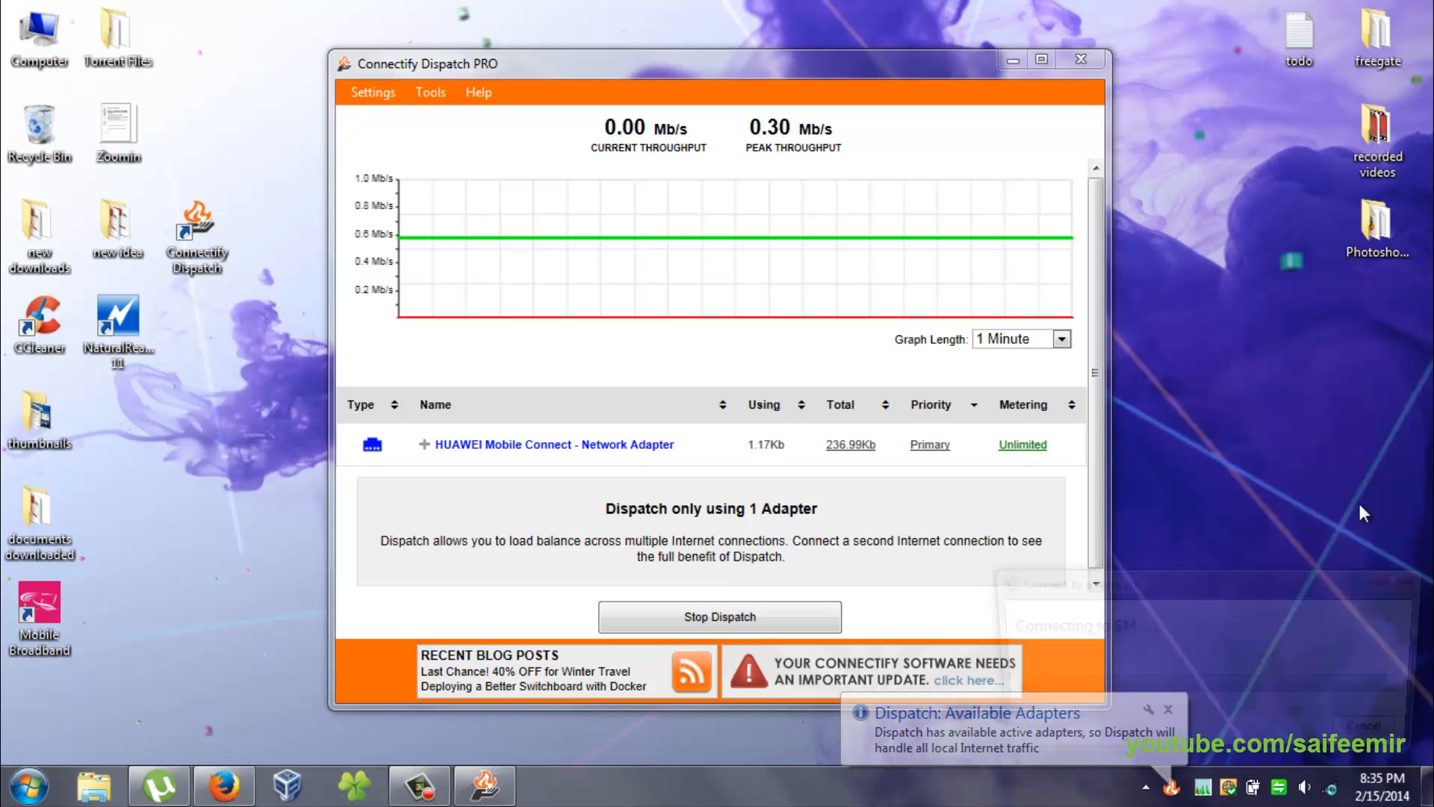